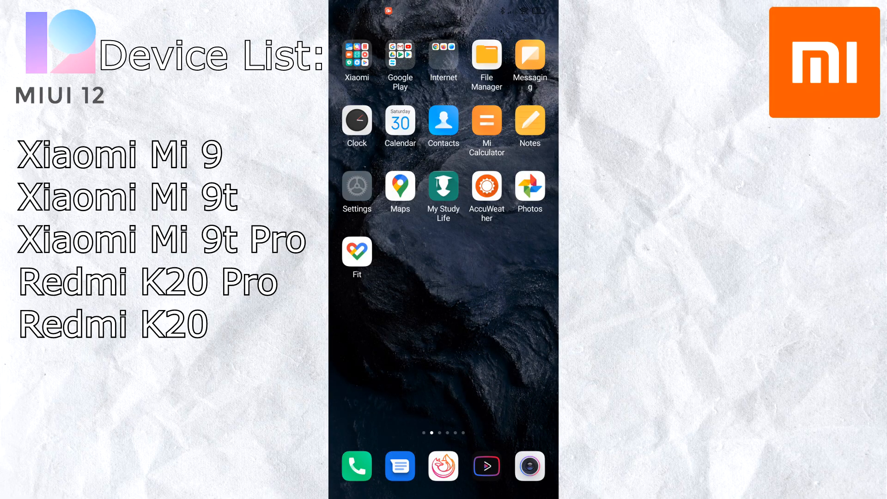
# - Check the phone's details in Settings, then go to Google Play Store
pyautogui.click(357, 185)
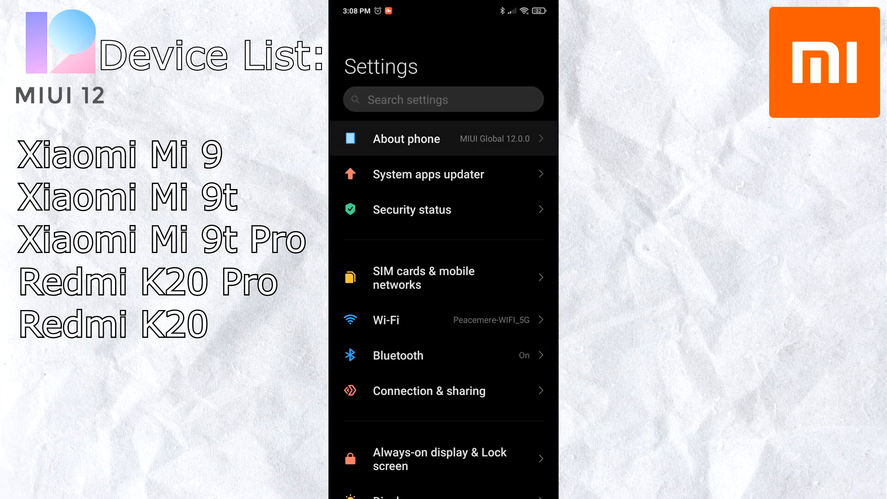
pyautogui.click(442, 139)
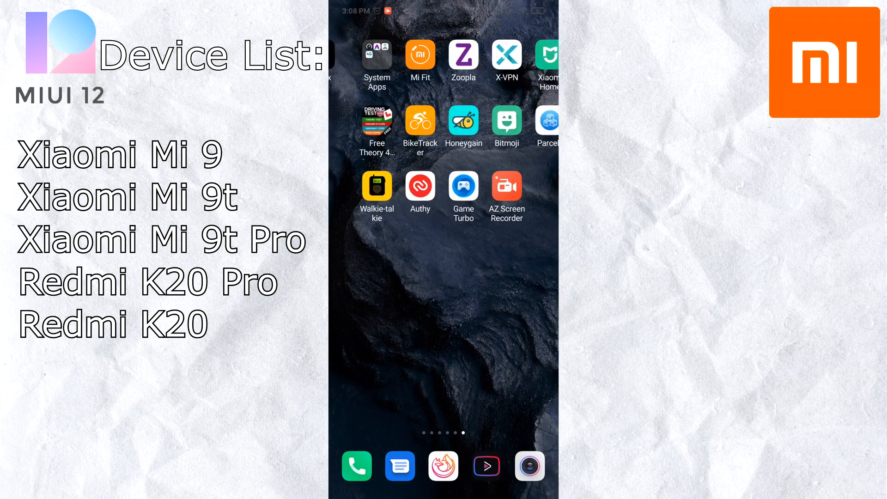
pyautogui.hscroll(-3)
pyautogui.write('screen recorder')
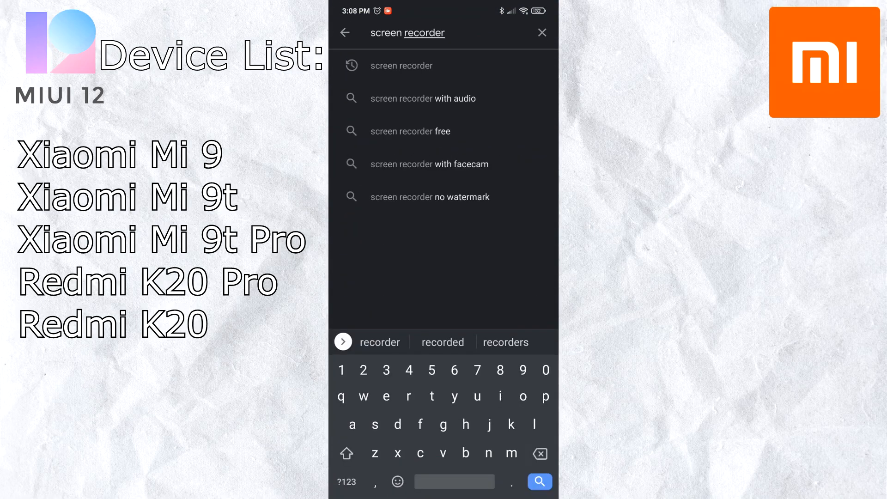
# - Search 'miui', install MIUI 12 Downloader (Early Access) and launch it
pyautogui.click(541, 32)
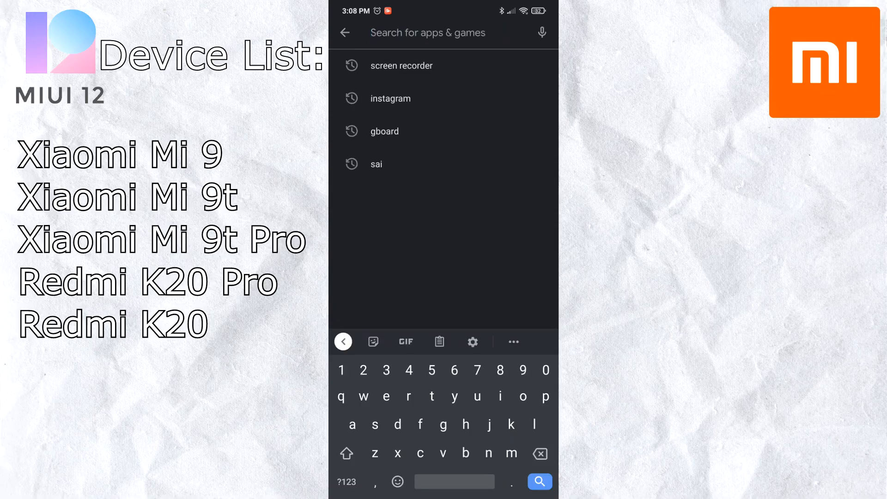
pyautogui.write('miui 12')
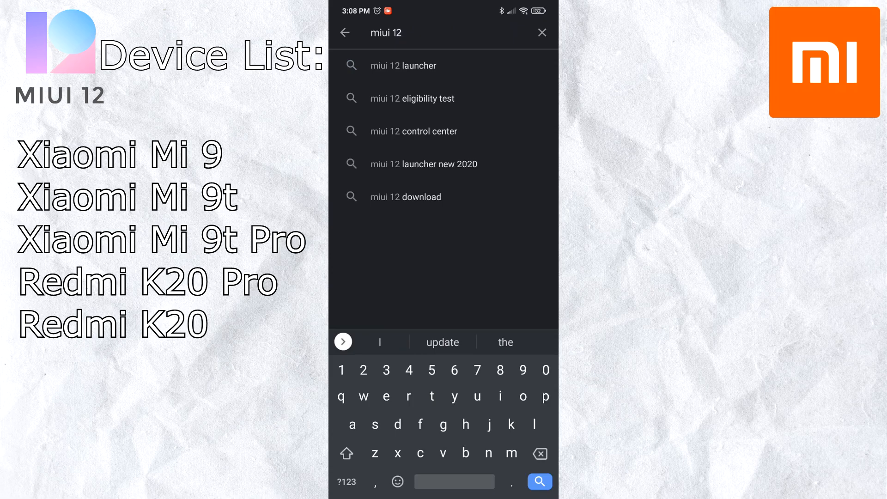
pyautogui.click(405, 196)
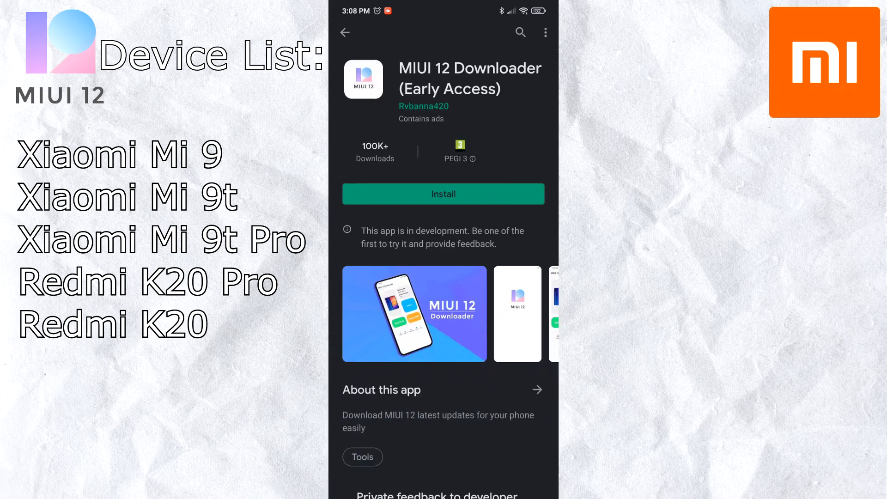
pyautogui.click(442, 194)
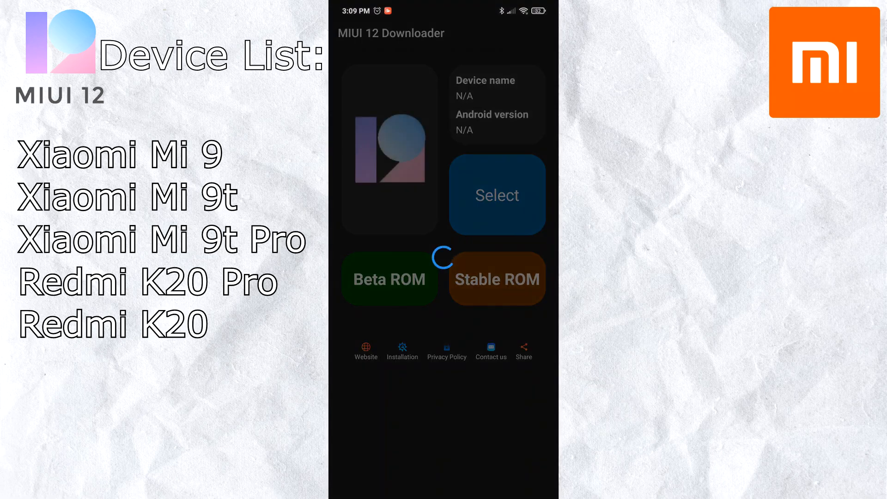
# - Select Mi 9 from the device list and start the 12.0.0.8 Global stable ROM download
pyautogui.click(496, 195)
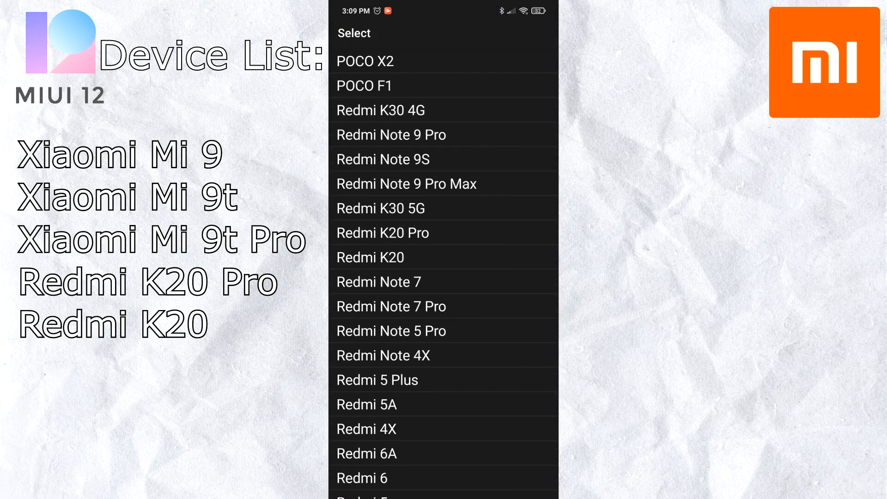
pyautogui.scroll(-3)
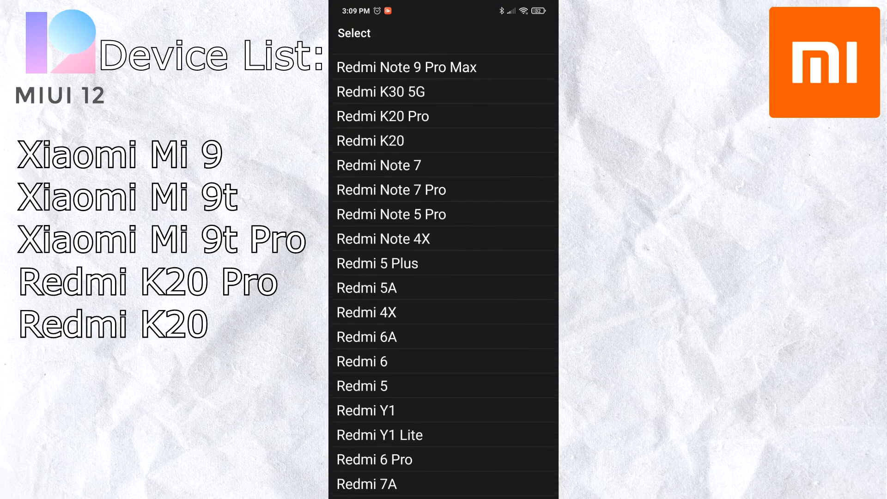
pyautogui.scroll(-3)
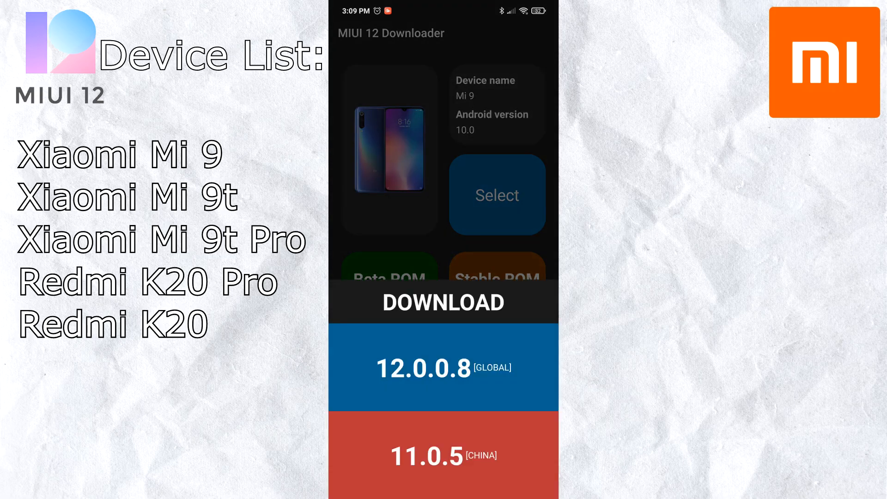
pyautogui.click(444, 367)
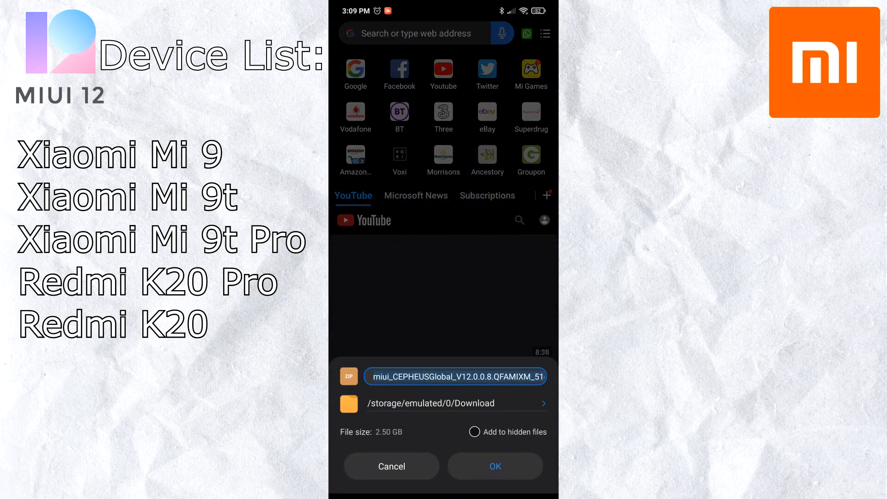
# - Save the ROM to the Download folder, clear recent apps, and show Updater on 12.0.0.8 Stable
pyautogui.click(454, 376)
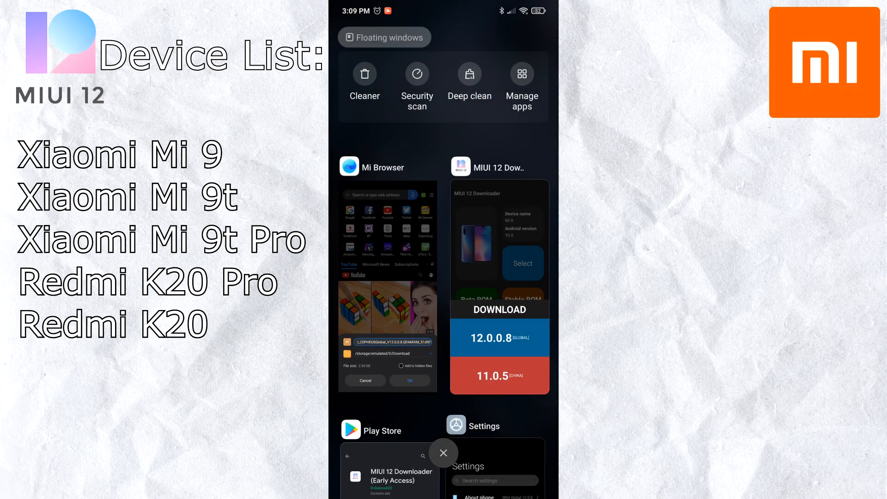
pyautogui.click(444, 452)
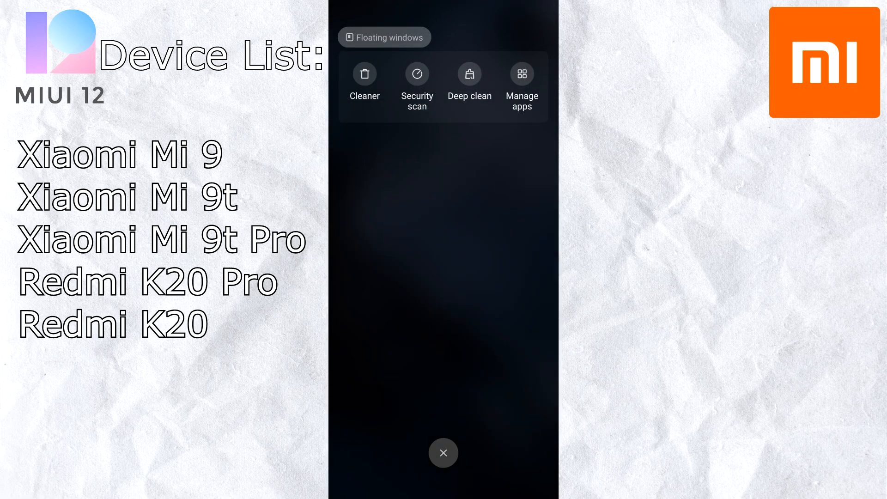
pyautogui.click(443, 453)
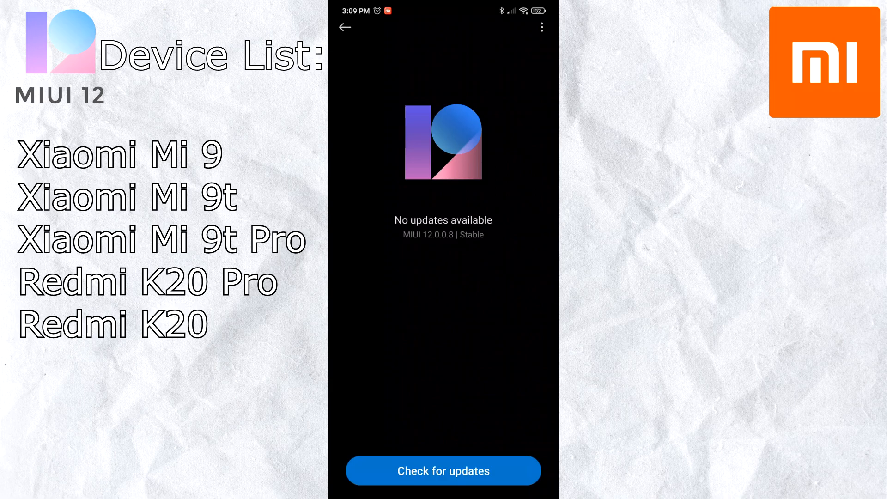
# - View Update settings from the Updater's menu, then return to the home screen
pyautogui.click(541, 27)
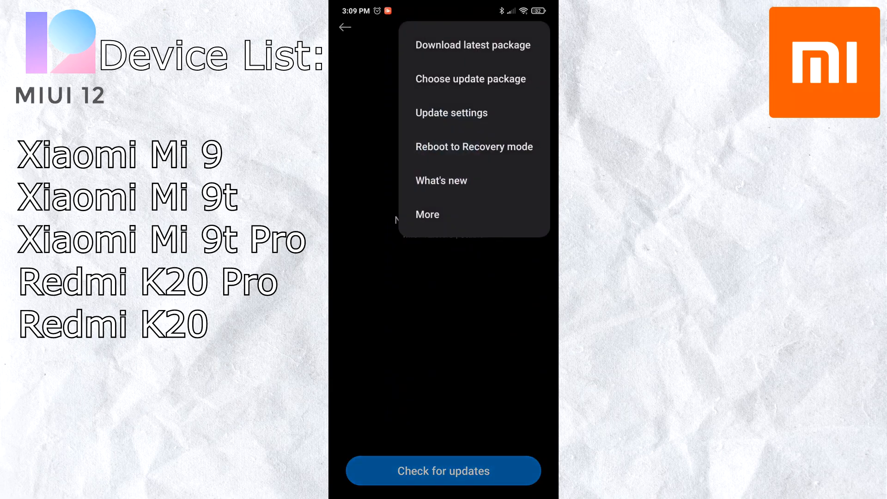
pyautogui.click(452, 112)
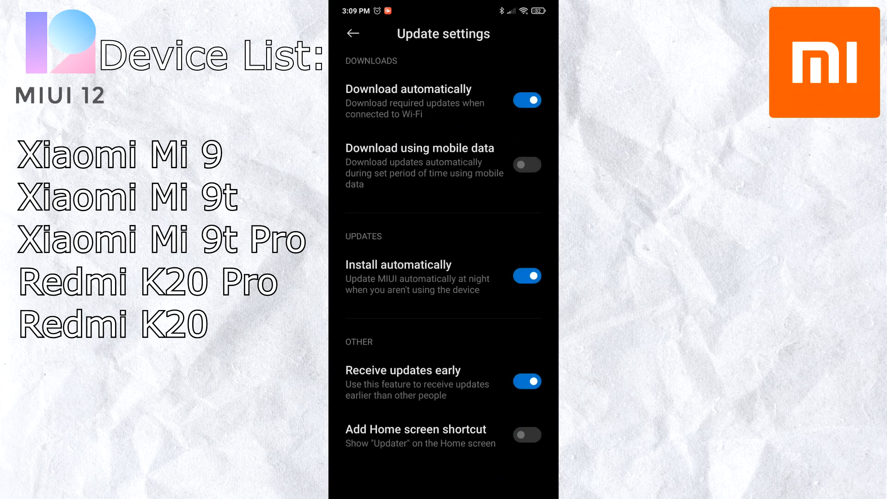
pyautogui.click(351, 33)
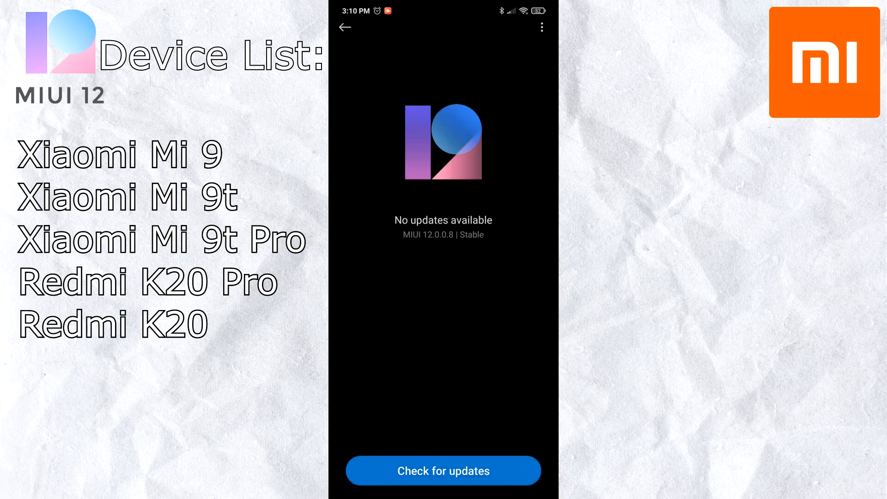
pyautogui.click(540, 27)
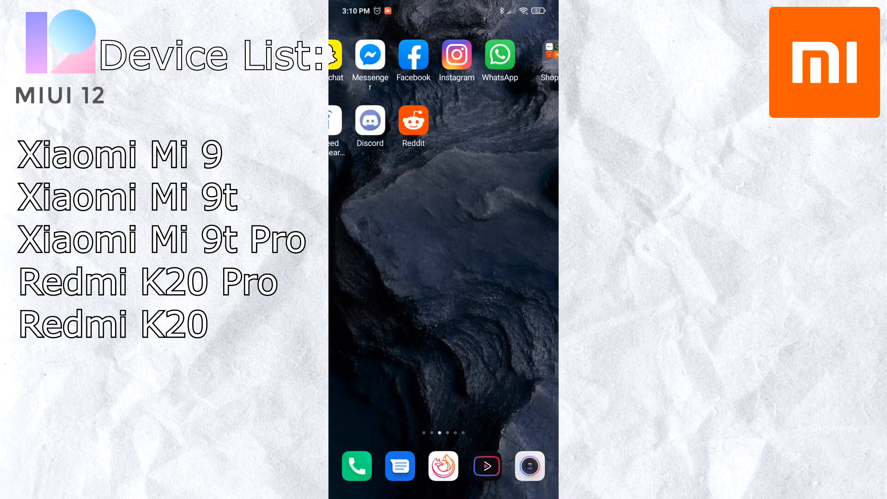
pyautogui.hscroll(-3)
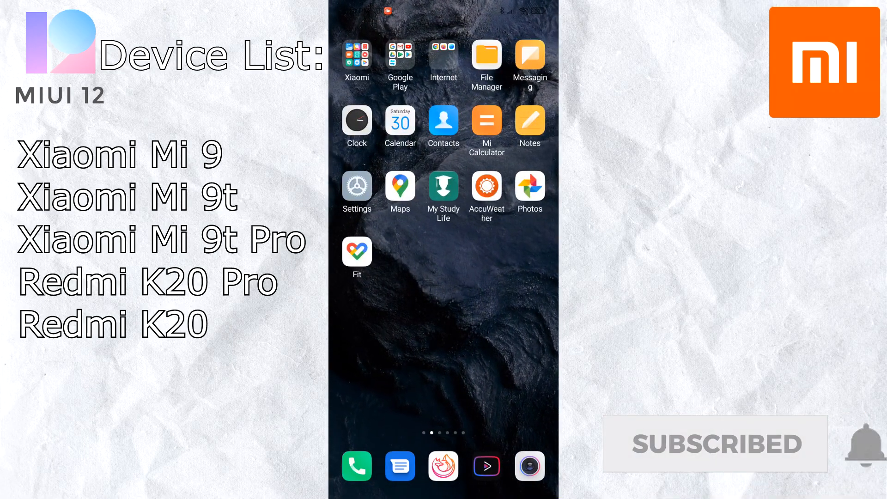